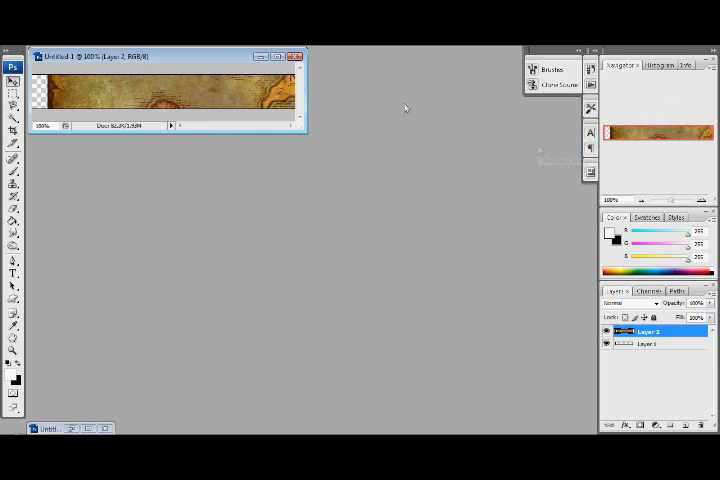
Maximize the Northrend banner window and delete the empty Layer 3.
left_click(278, 56)
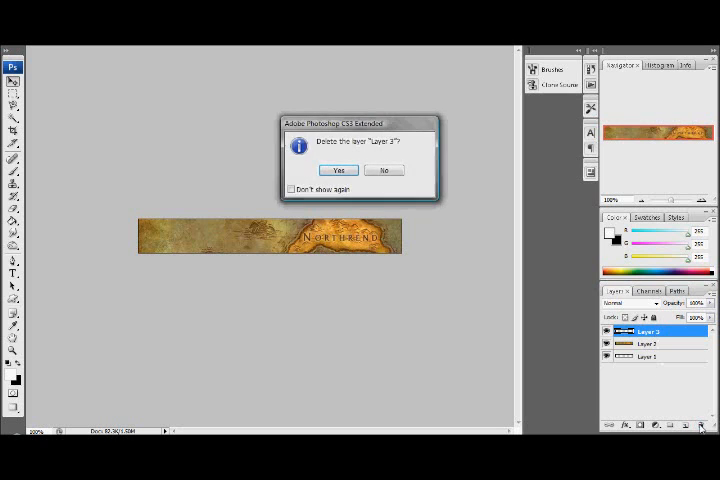
left_click(338, 170)
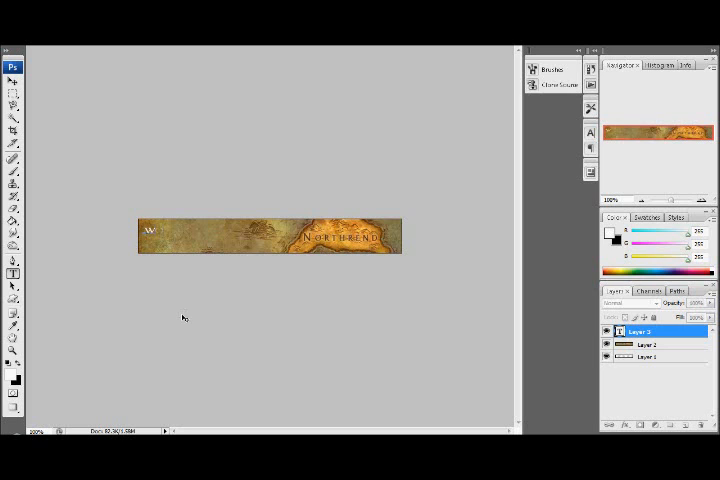
Type the two-line title 'WORLD OF WARCRAFT' / 'PRIVATE SERVER' on the banner's left side.
type("WORLD OF WARCRAFT")
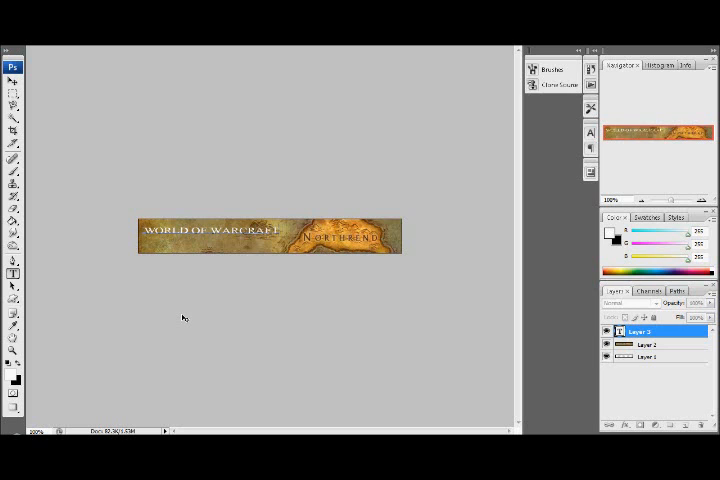
type("PRIVATE SERVER")
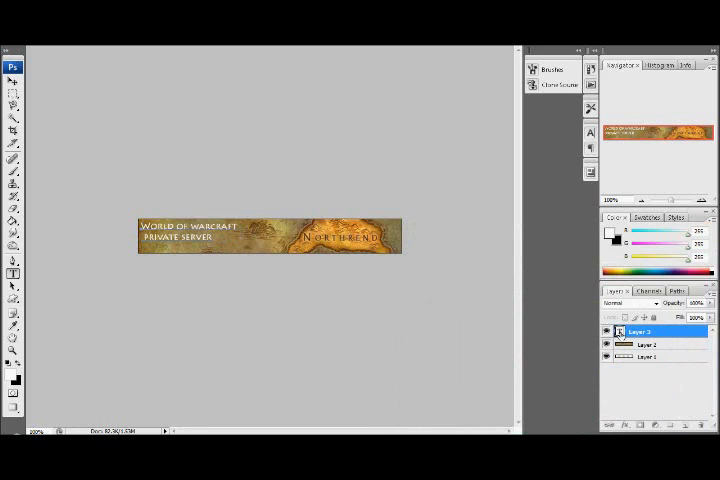
Give the title text layer a 1 px black stroke plus a gradient overlay.
right_click(620, 330)
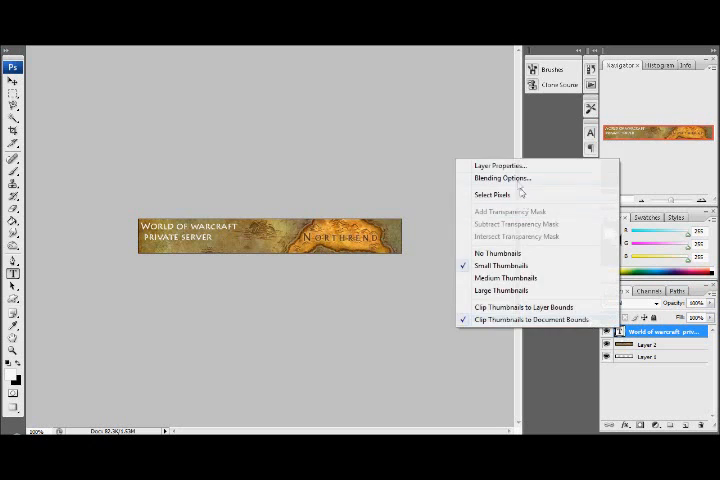
left_click(504, 178)
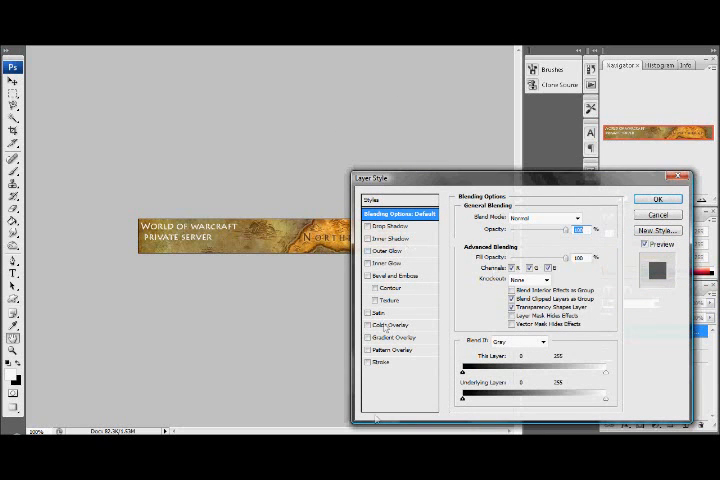
left_click(382, 362)
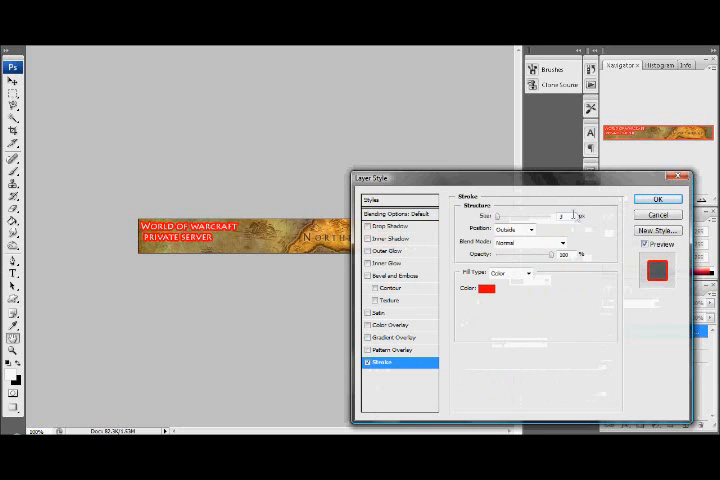
left_click(484, 290)
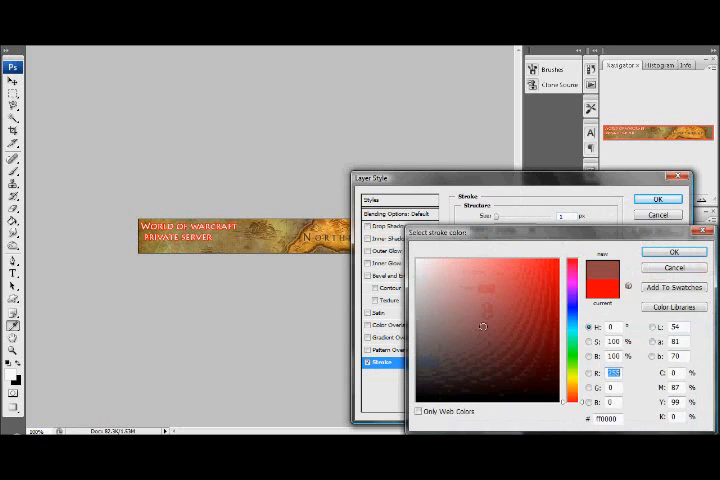
left_click(674, 251)
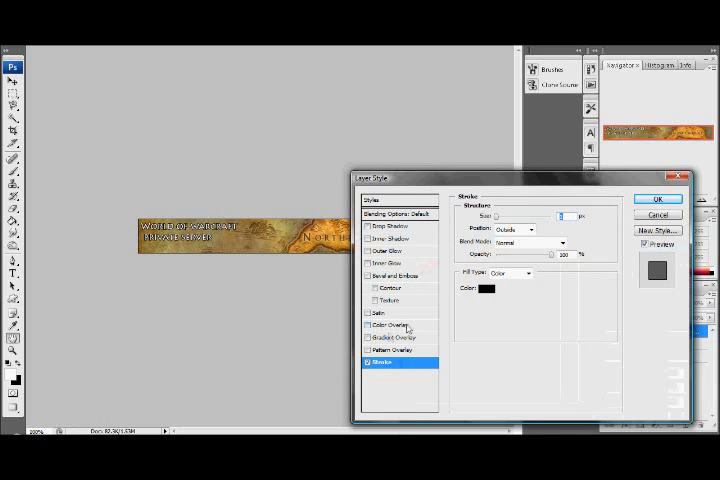
left_click(395, 337)
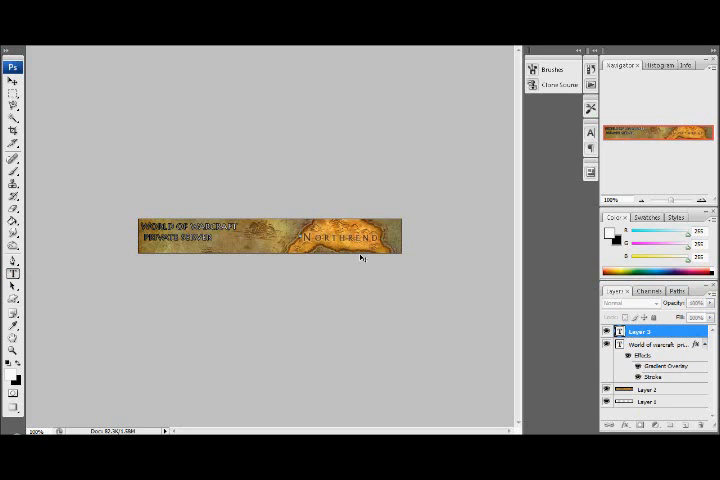
Type 'FUN SERVER' on a new text layer above the title.
type("FUN SERVER")
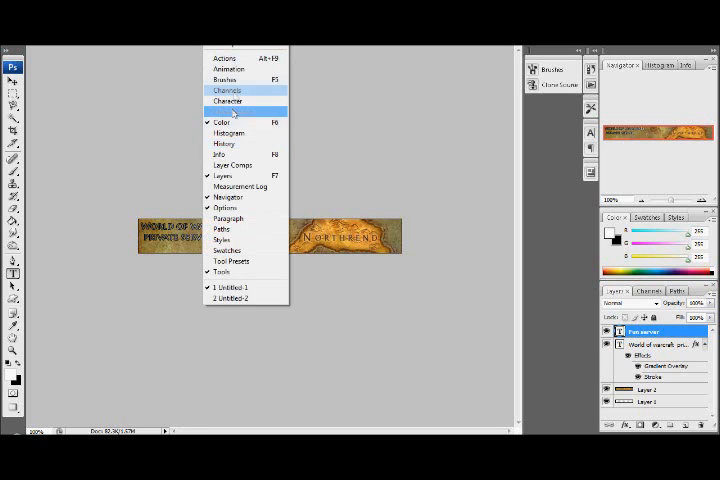
Show the Animation timeline, duplicate the frame, and delete the extra third frame, leaving two.
left_click(226, 69)
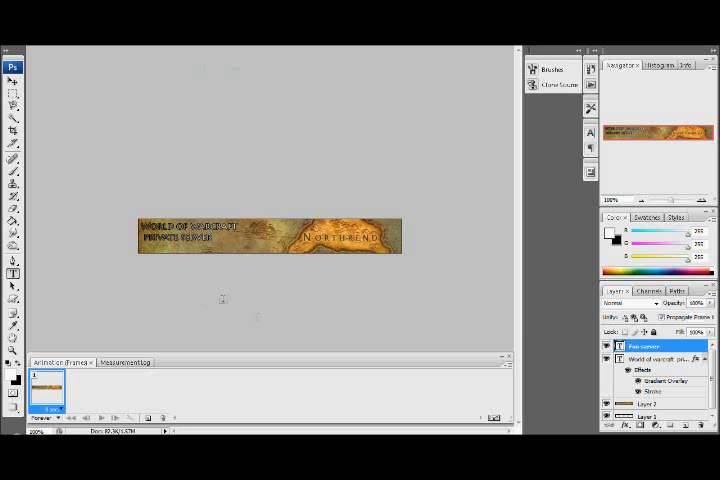
left_click(145, 418)
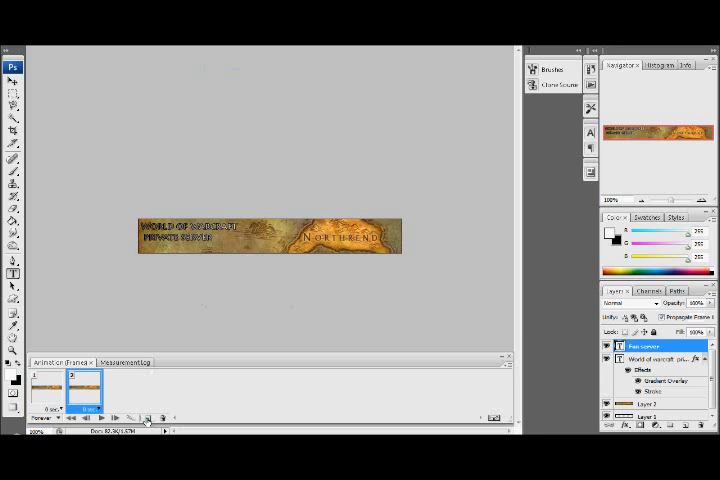
mouse_move(114, 135)
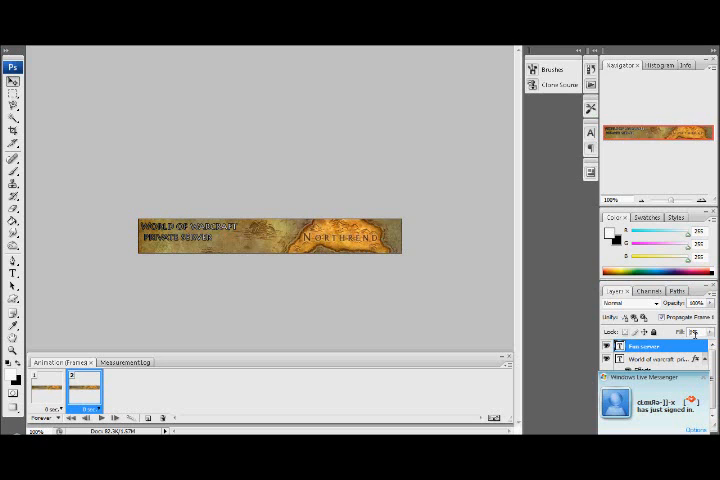
mouse_move(219, 370)
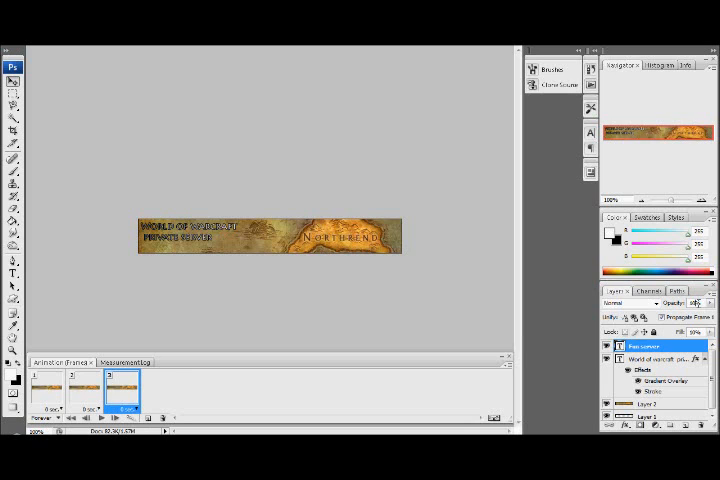
mouse_move(458, 306)
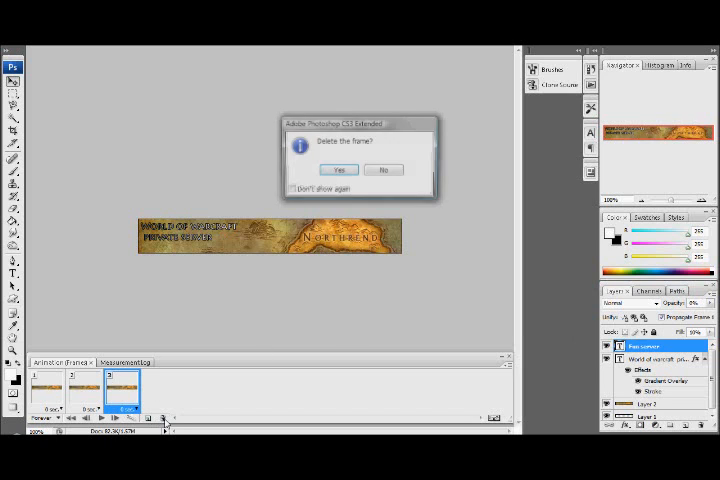
left_click(337, 169)
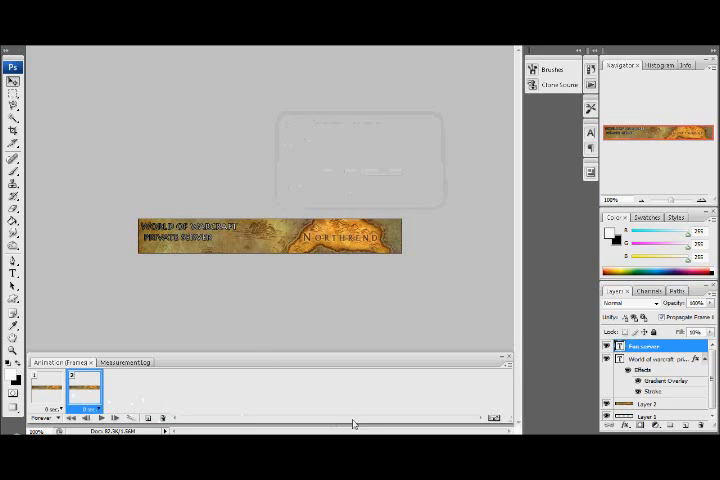
left_click(162, 417)
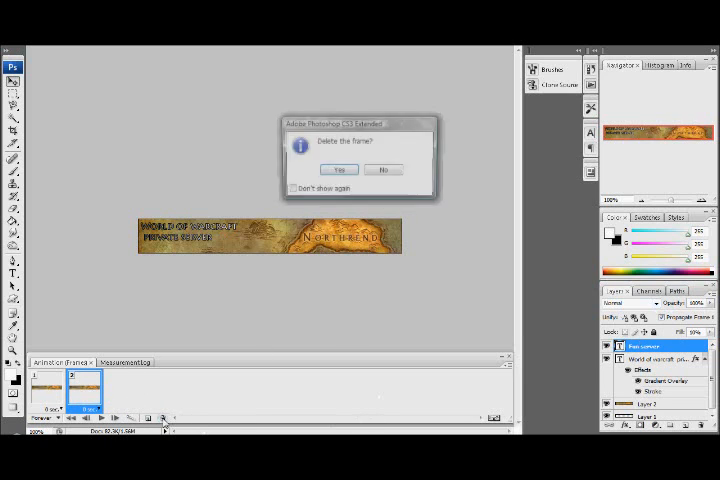
left_click(338, 169)
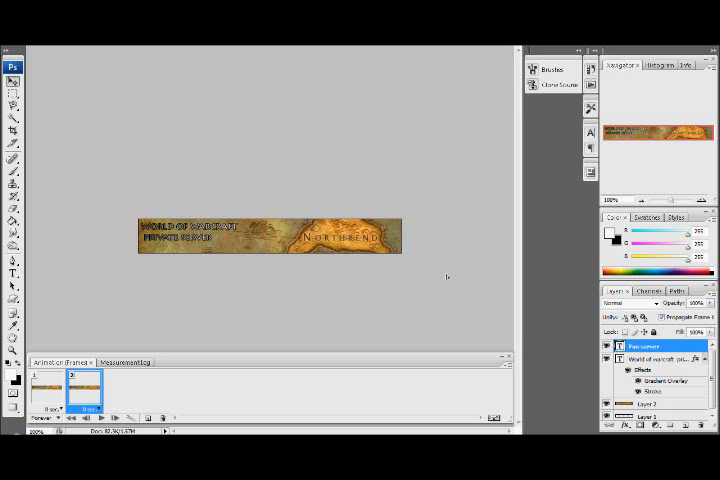
Build up to nine frames with the 'FUN SER' text rising, dismissing opacity range warnings.
type("FUN SERVER")
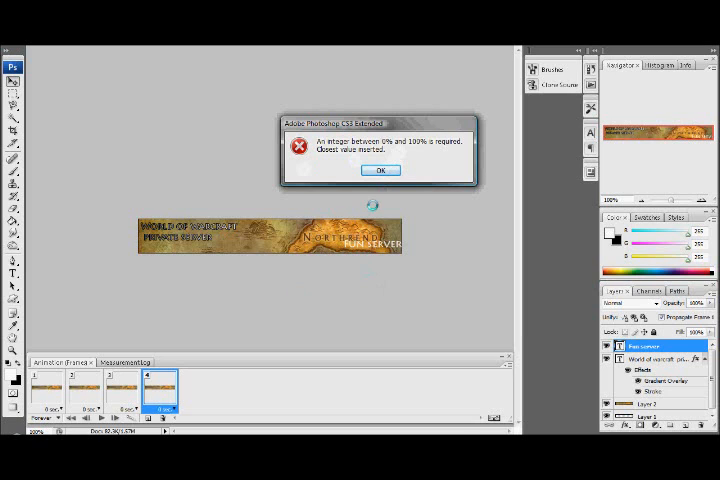
left_click(380, 170)
type("80")
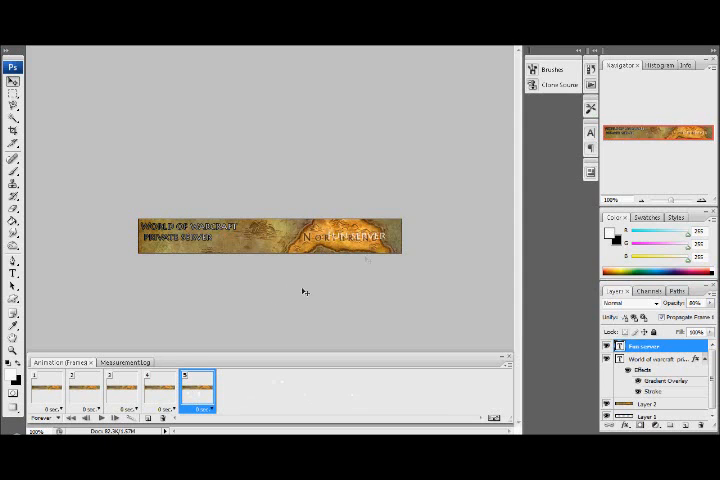
mouse_move(447, 280)
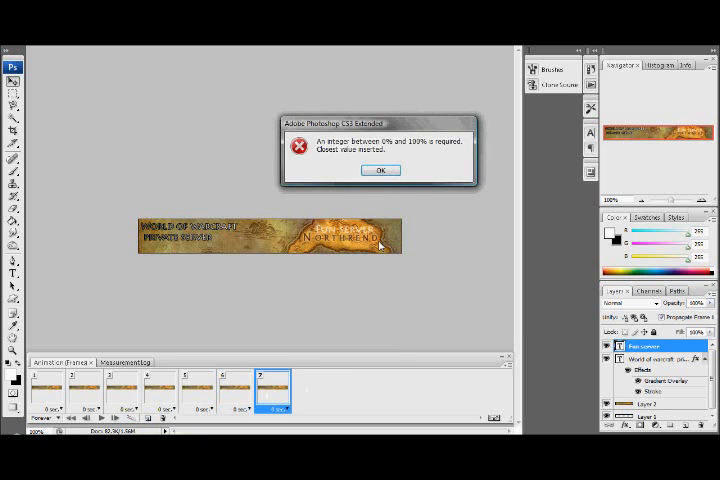
left_click(380, 170)
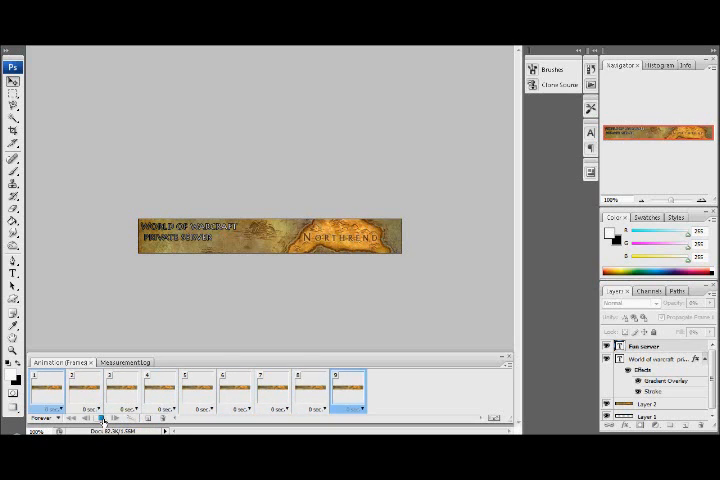
Play the nine-frame banner animation through once and stop it.
left_click(276, 388)
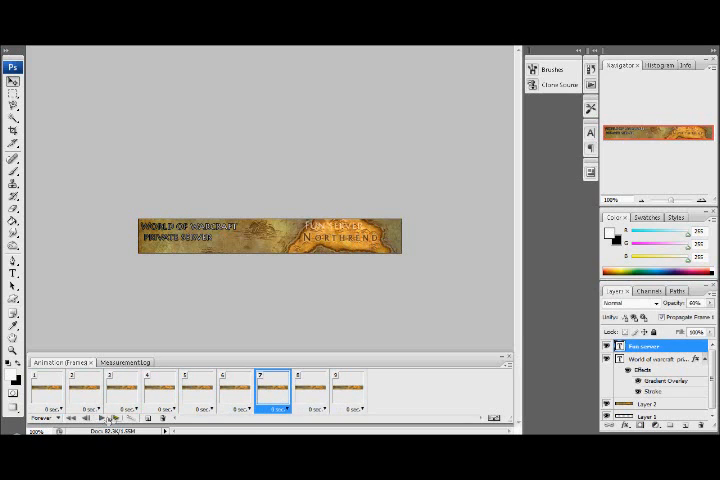
left_click(52, 410)
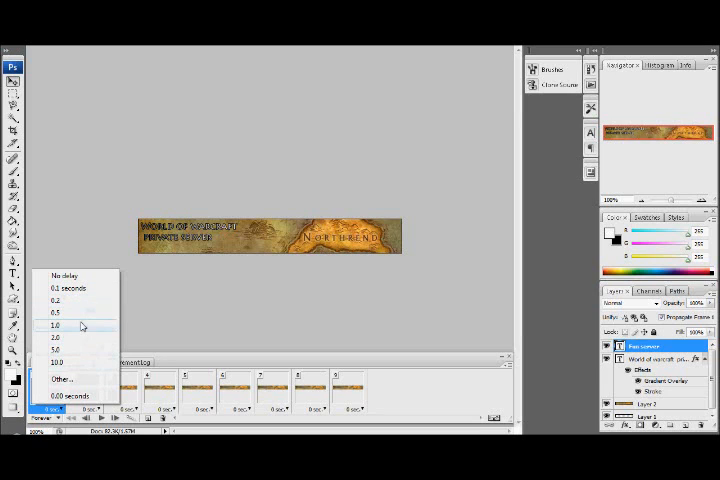
Set the delay of frame 1, frame 2 and the later frames to 0.2 seconds.
left_click(52, 325)
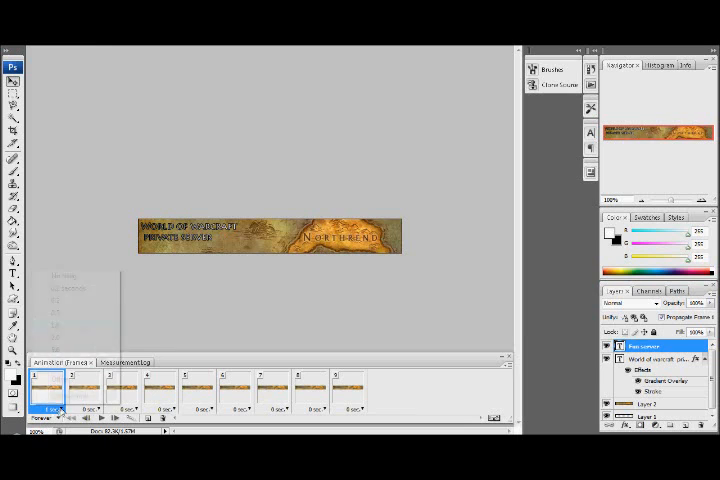
left_click(49, 408)
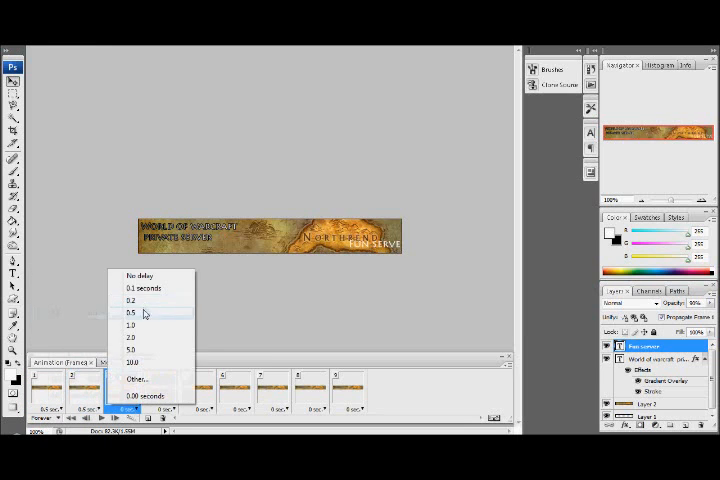
left_click(129, 299)
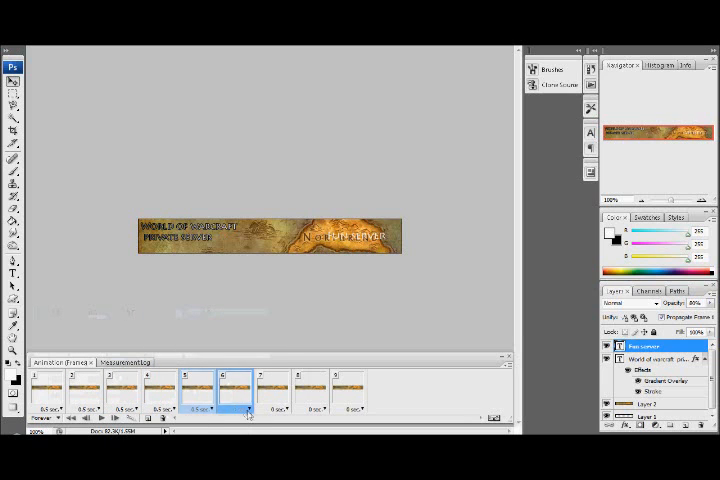
left_click(283, 410)
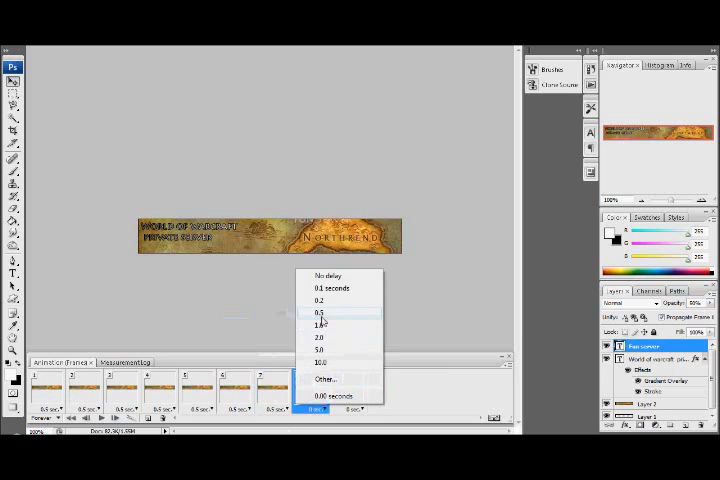
left_click(318, 312)
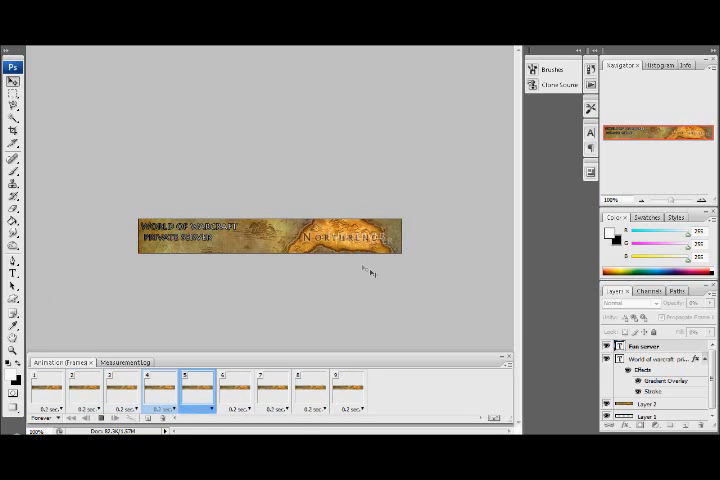
Select frame 1, activate the World of Warcraft text layer, then select frame 2.
left_click(225, 385)
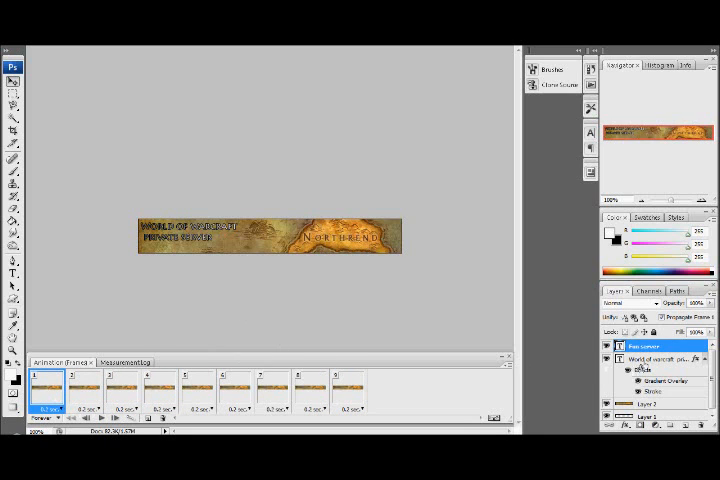
left_click(660, 360)
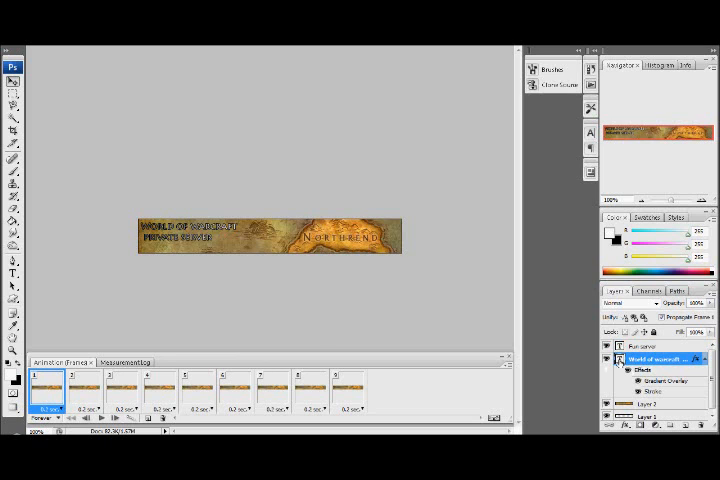
left_click(83, 390)
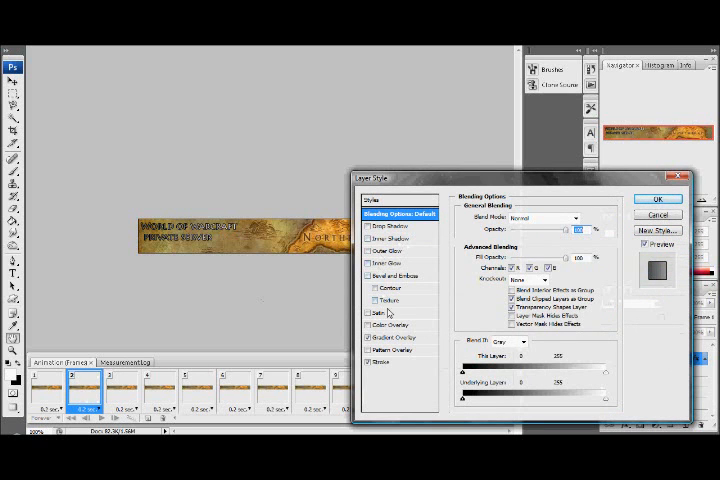
Drag the title's Gradient Overlay opacity down for frame 2 and confirm.
left_click(396, 337)
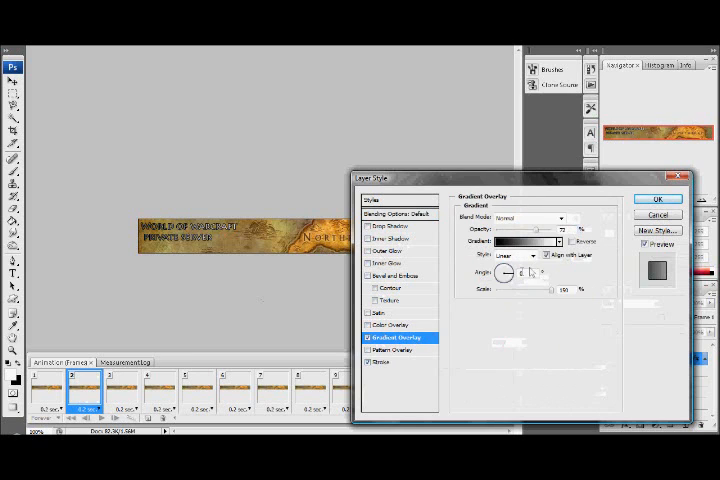
left_click_drag(510, 275, 510, 270)
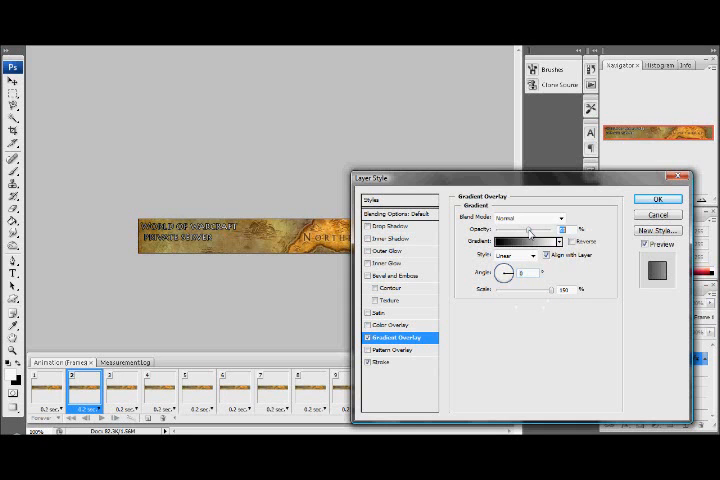
left_click(659, 198)
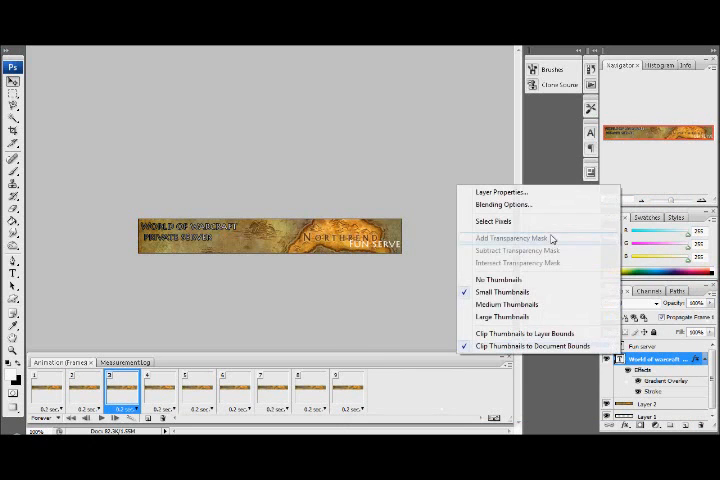
Change the title text's gradient overlay opacity for frames 3 and 4, lowering frame 4.
left_click(507, 204)
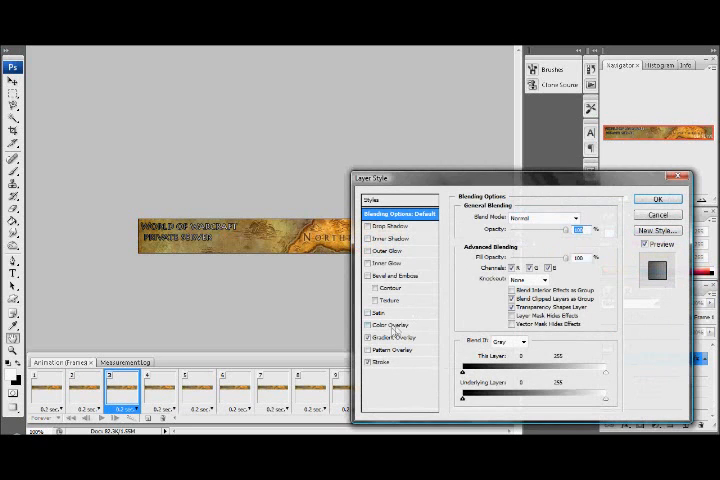
left_click(393, 337)
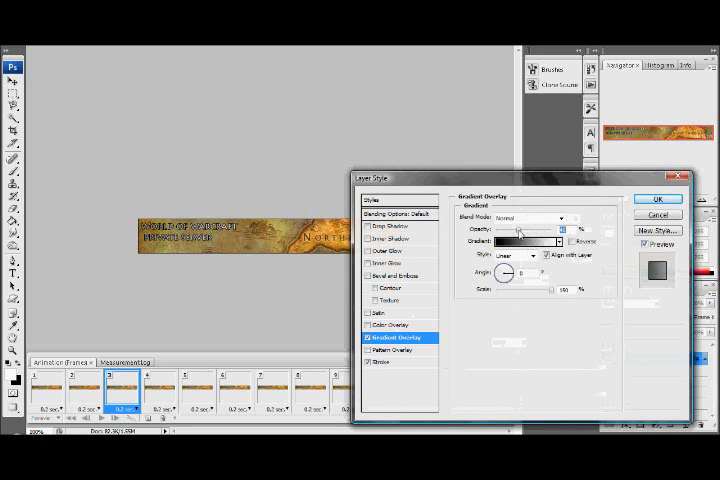
left_click(657, 198)
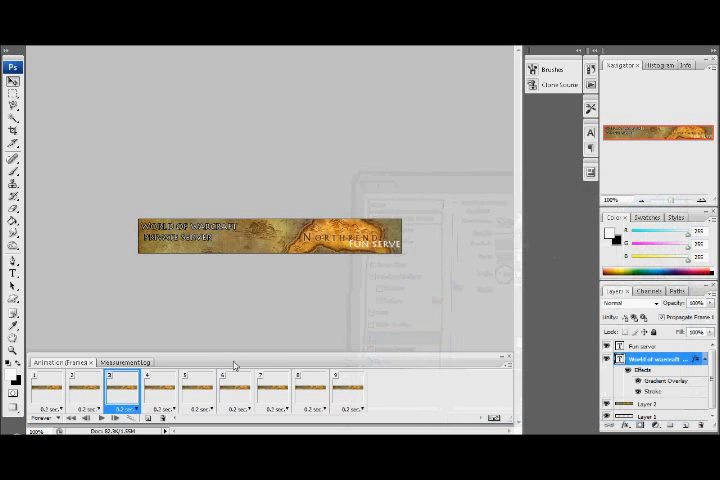
right_click(660, 358)
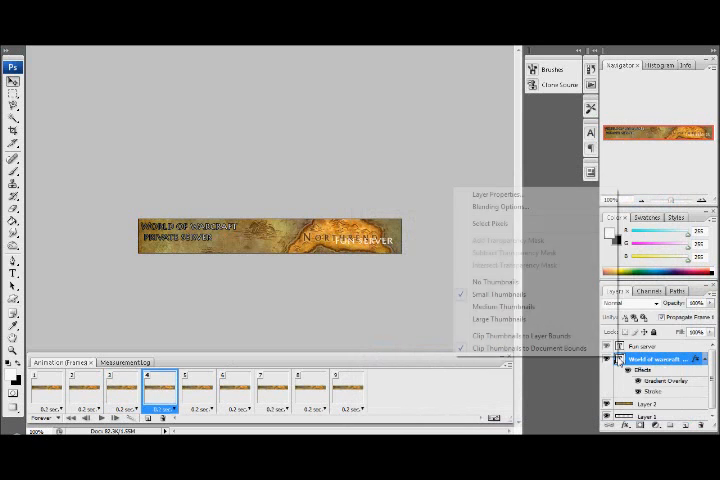
left_click(501, 205)
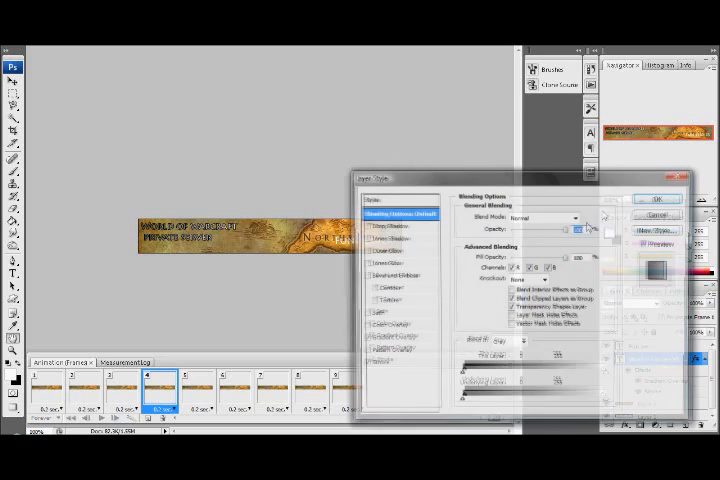
left_click(393, 338)
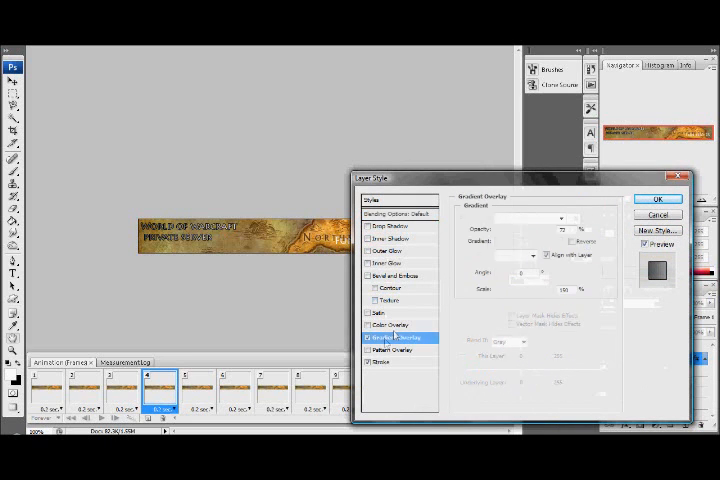
left_click(360, 337)
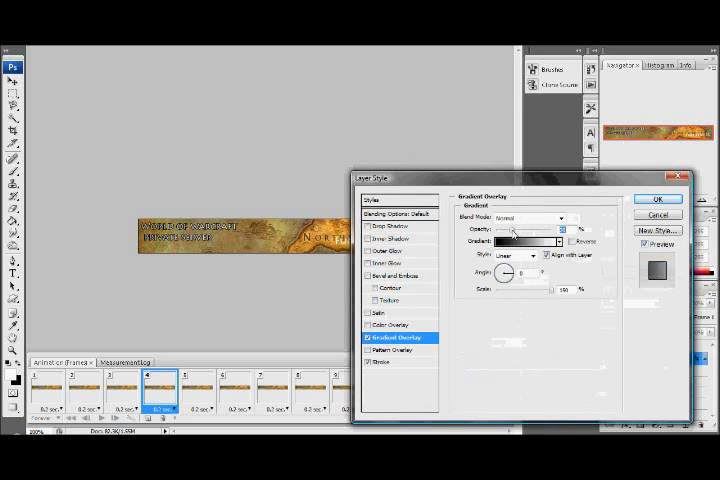
left_click(658, 198)
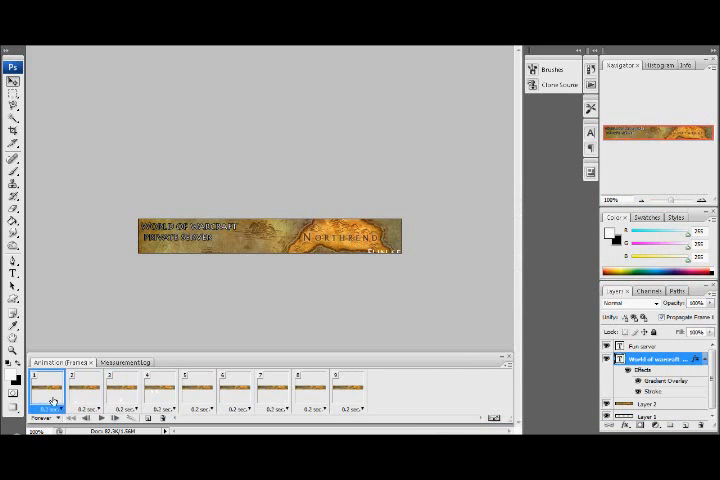
Change the title's gradient overlay opacity for frames 5 and 6.
left_click(160, 383)
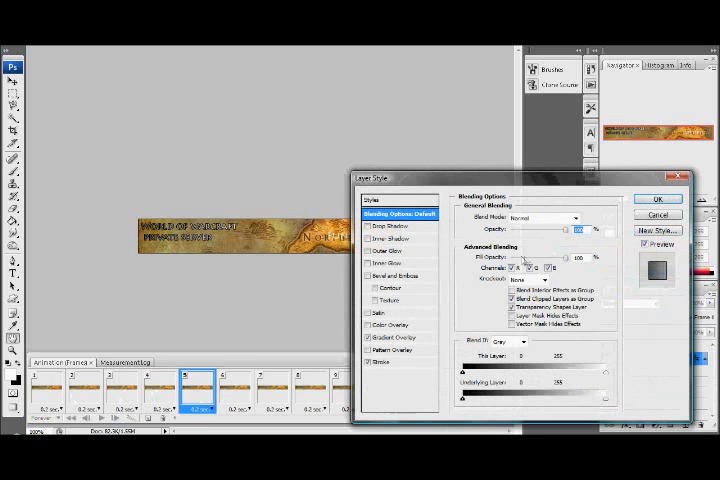
left_click(391, 337)
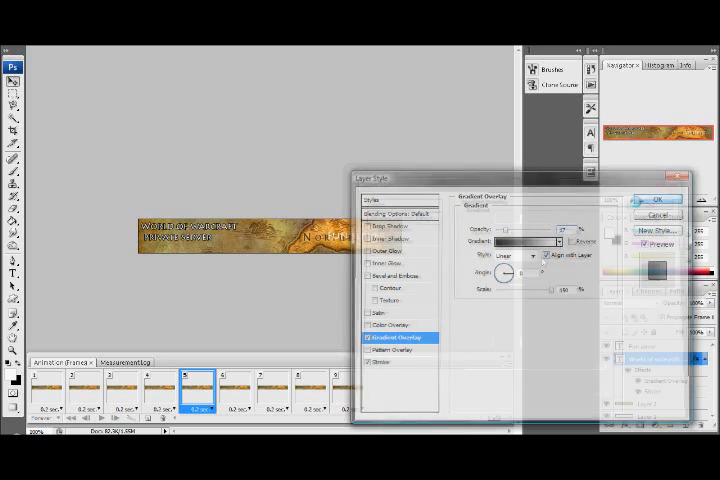
left_click(657, 200)
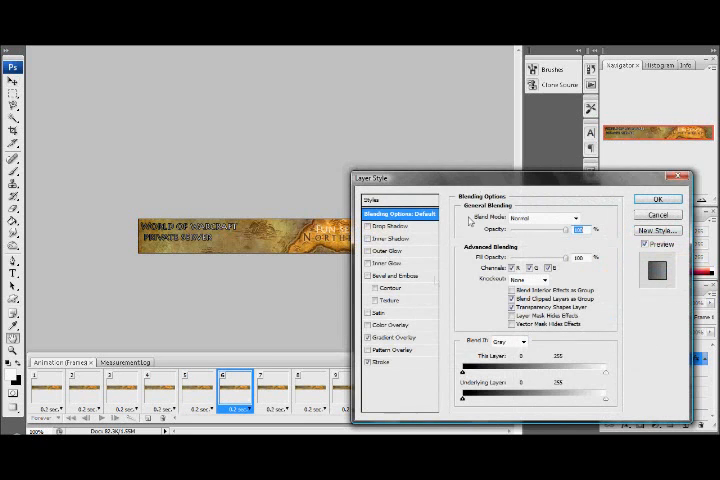
left_click(389, 337)
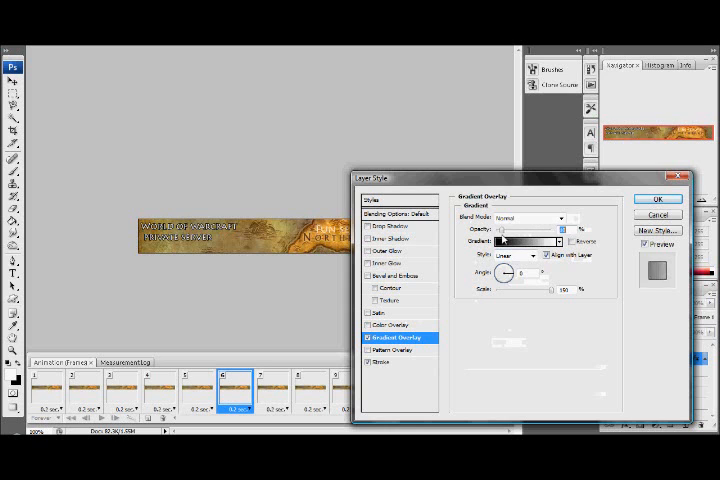
left_click(657, 198)
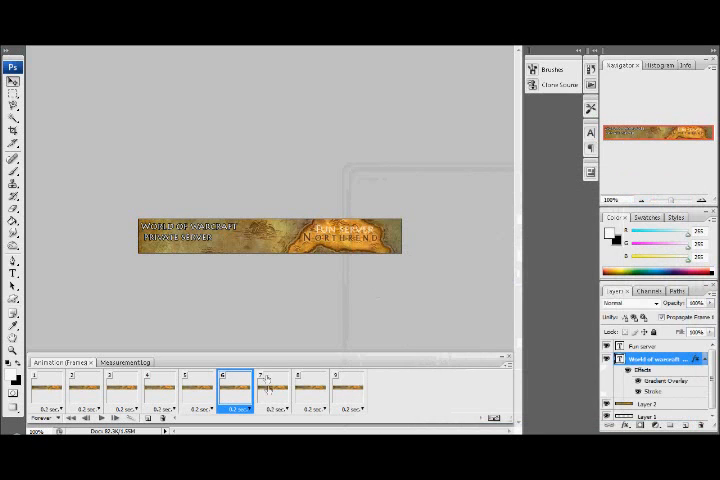
Adjust the title's gradient overlay opacity on frame 7.
left_click(268, 384)
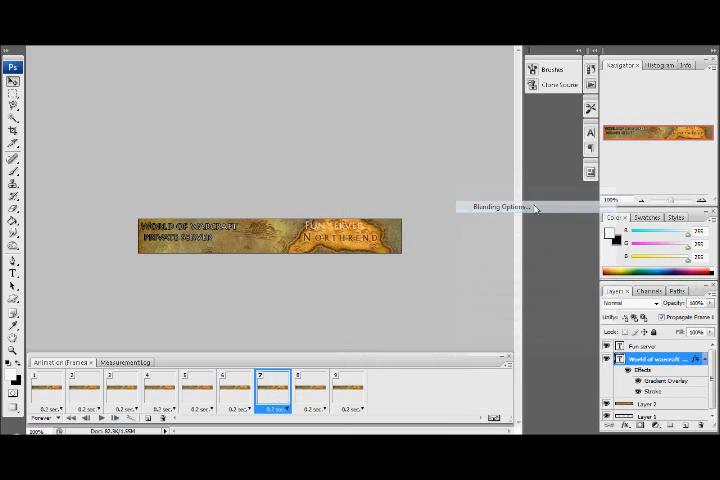
left_click(503, 207)
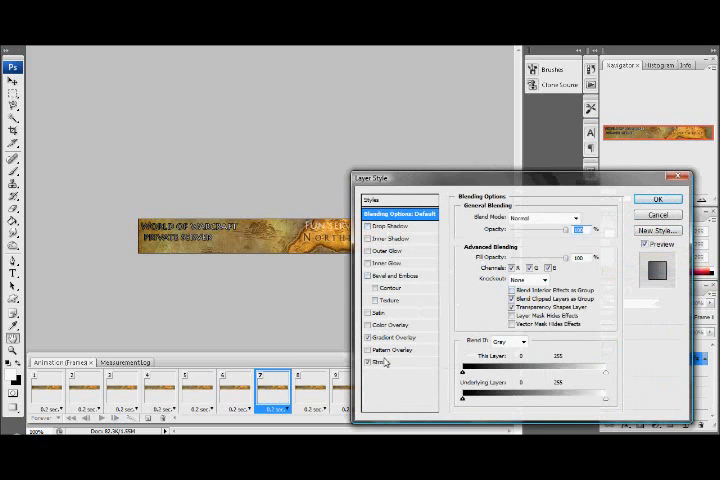
left_click(388, 337)
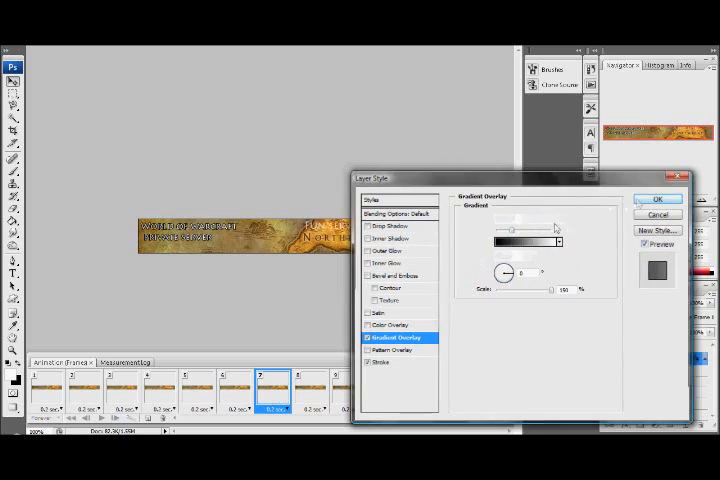
left_click(657, 199)
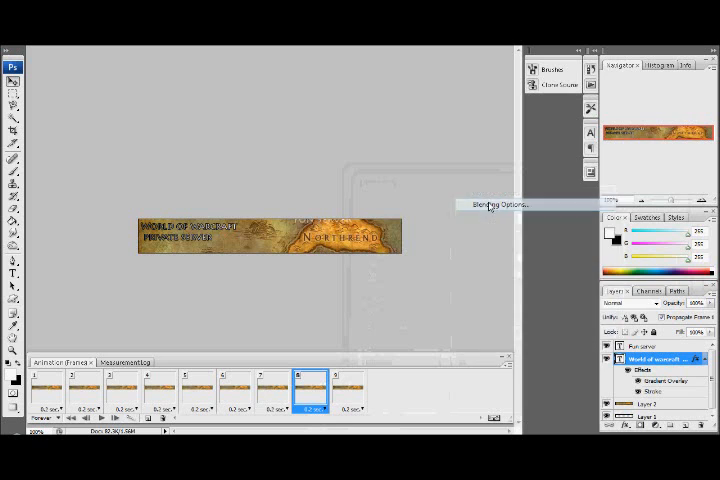
Adjust the title's gradient overlay opacity on frames 8 and 9, then select both frames.
left_click(495, 204)
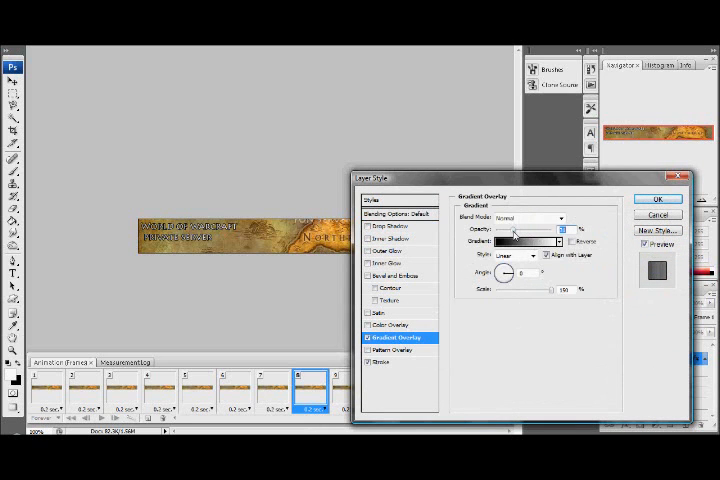
left_click(657, 198)
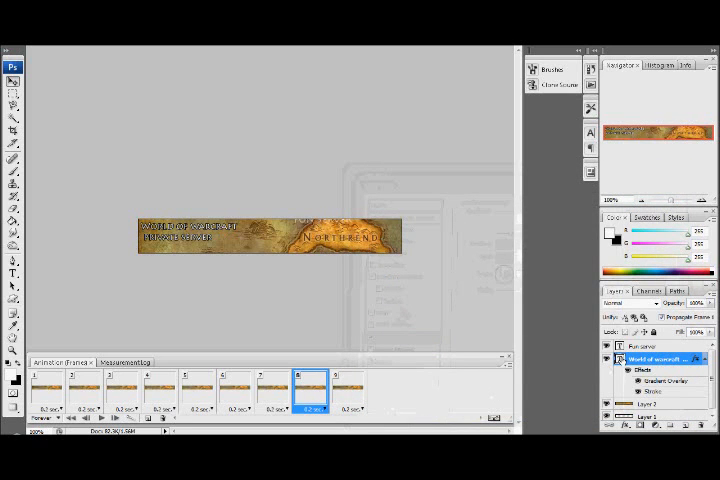
double_click(658, 380)
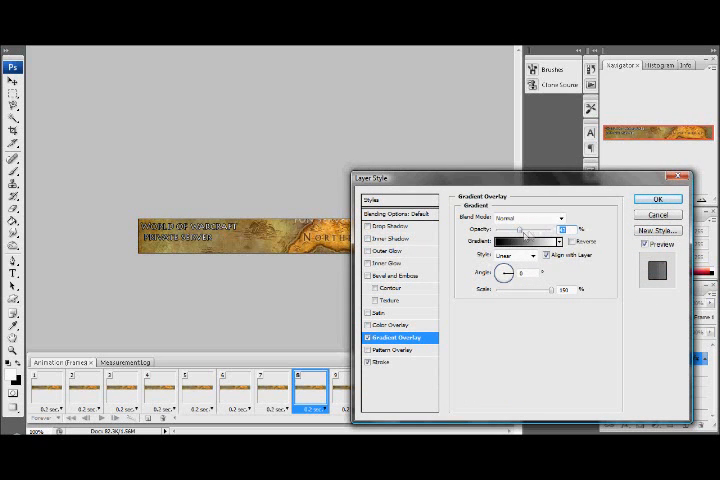
left_click(657, 198)
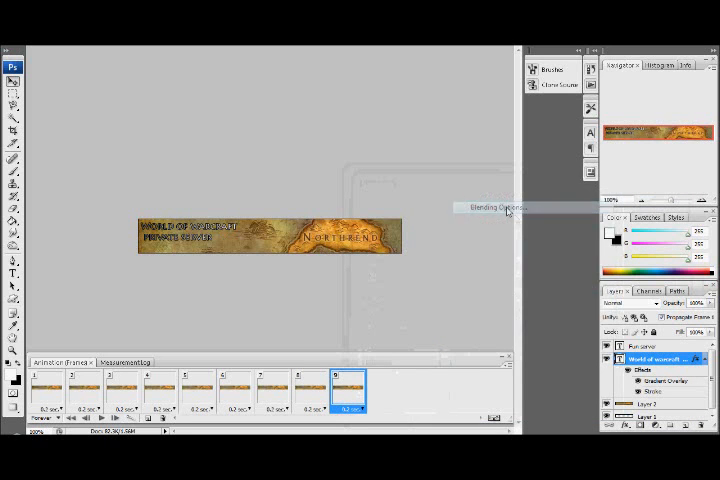
left_click(495, 207)
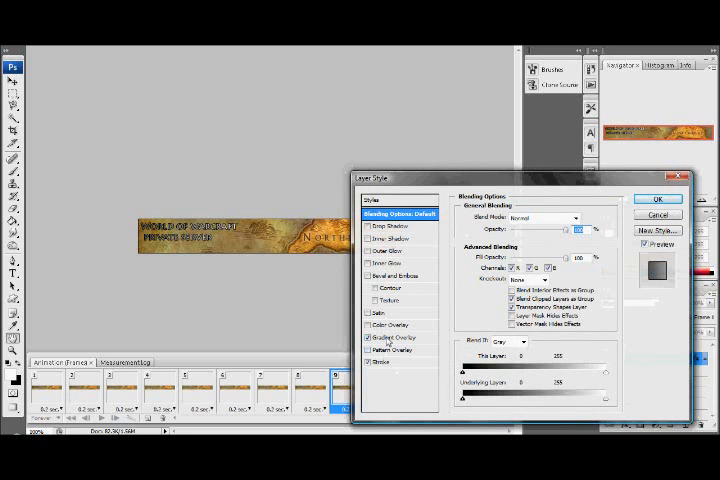
left_click(393, 337)
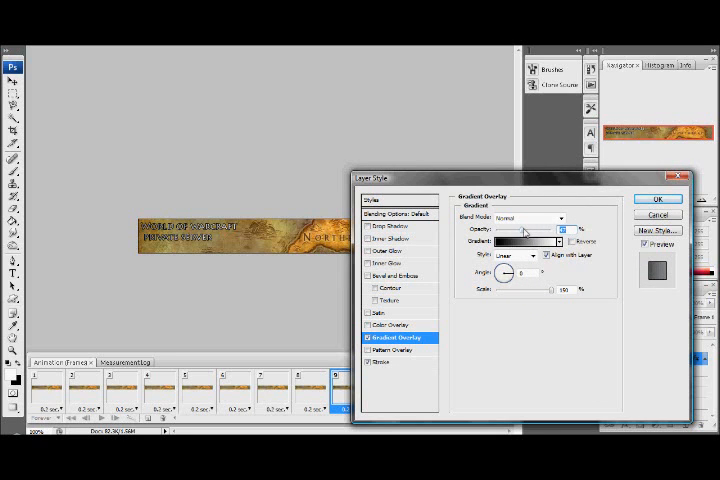
left_click(659, 199)
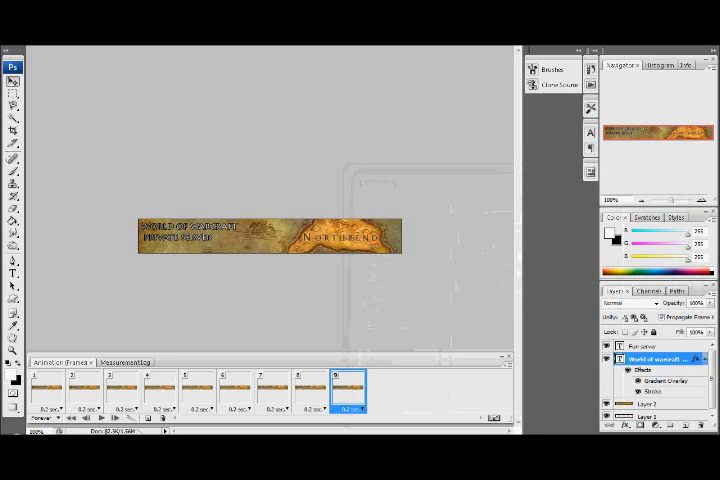
left_click(123, 390)
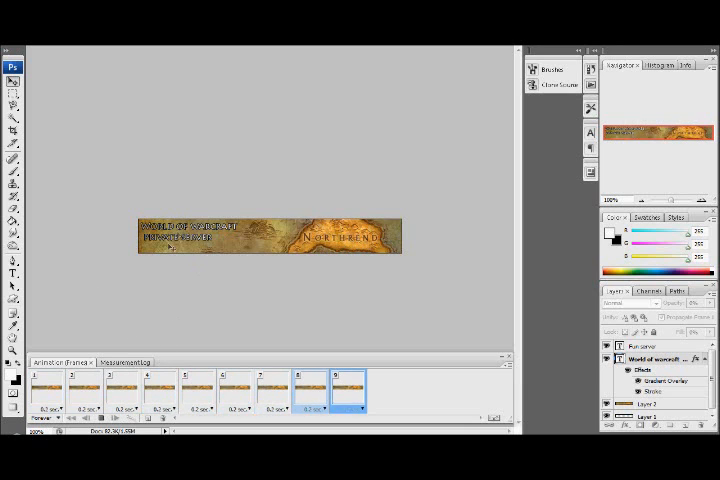
left_click(78, 388)
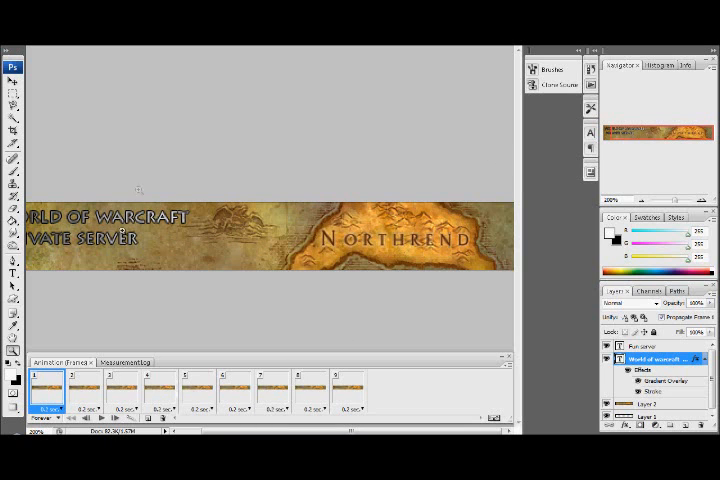
left_click(198, 390)
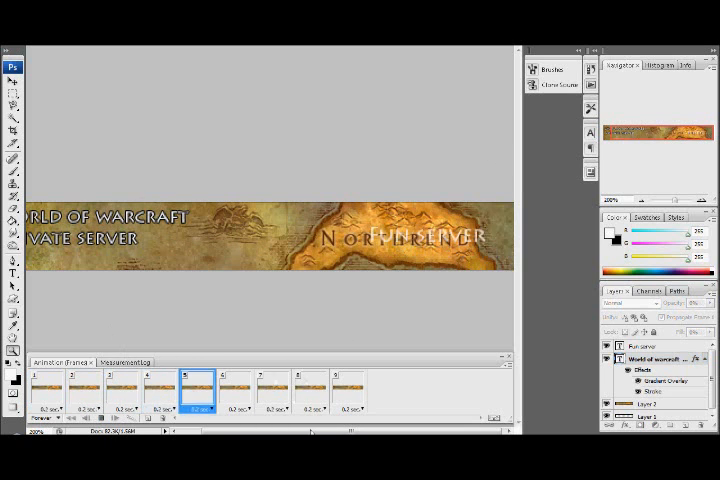
left_click(48, 385)
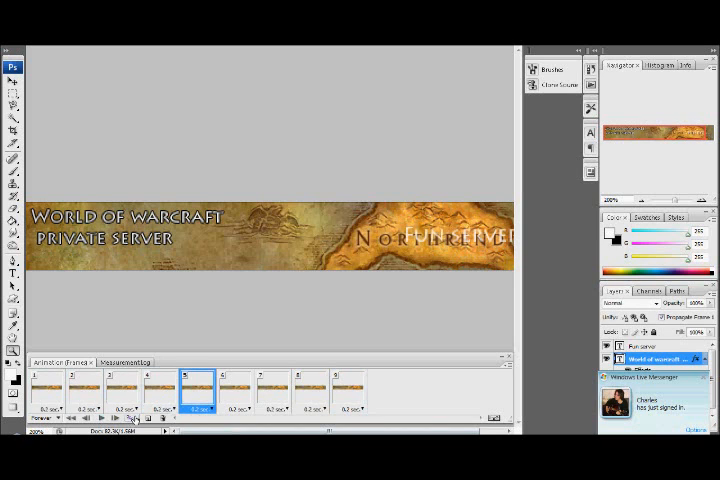
left_click(48, 385)
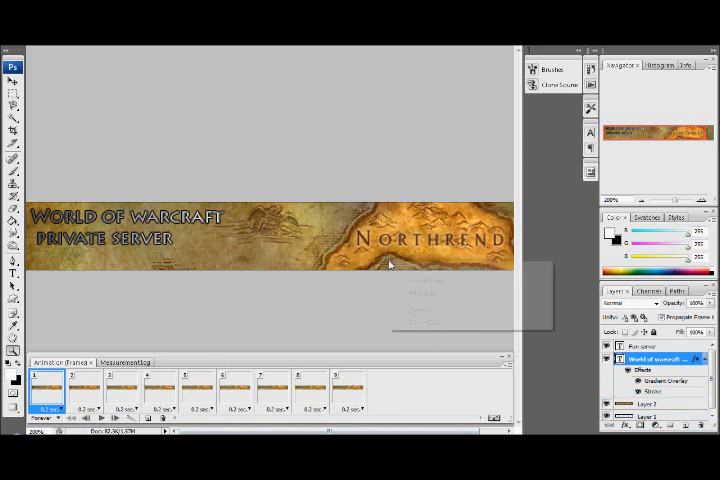
left_click(428, 307)
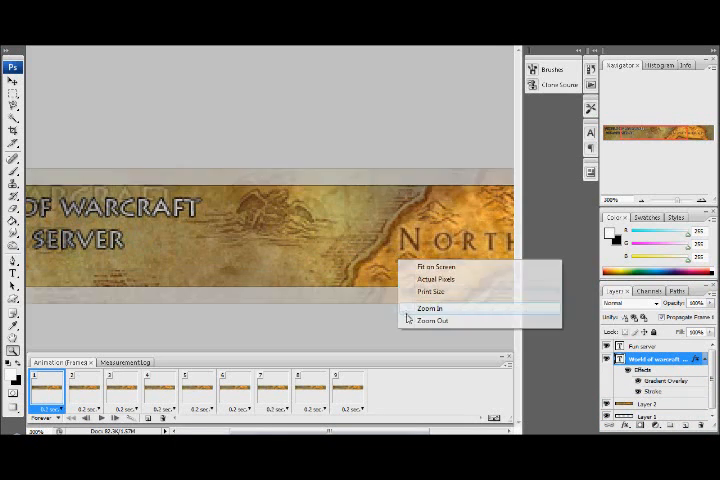
left_click(433, 320)
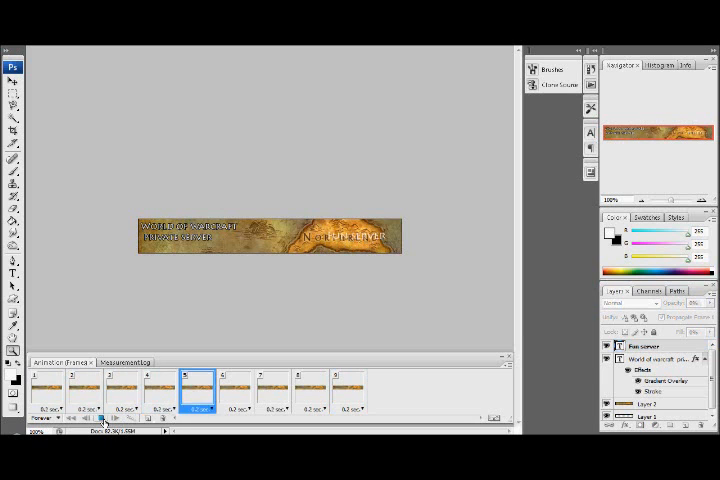
left_click(99, 417)
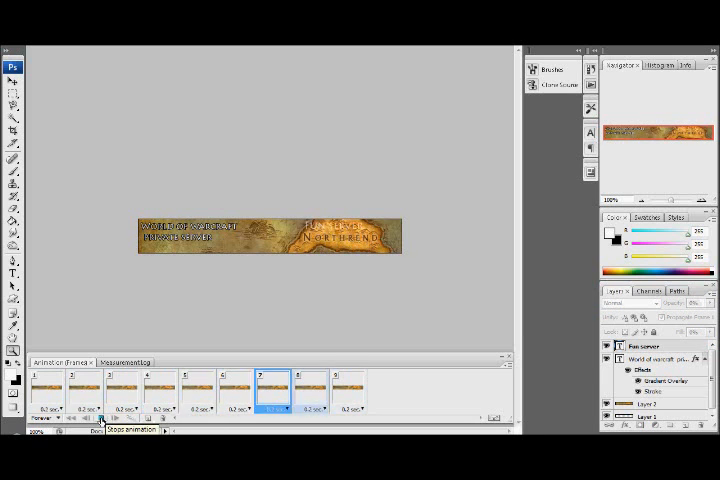
left_click(86, 417)
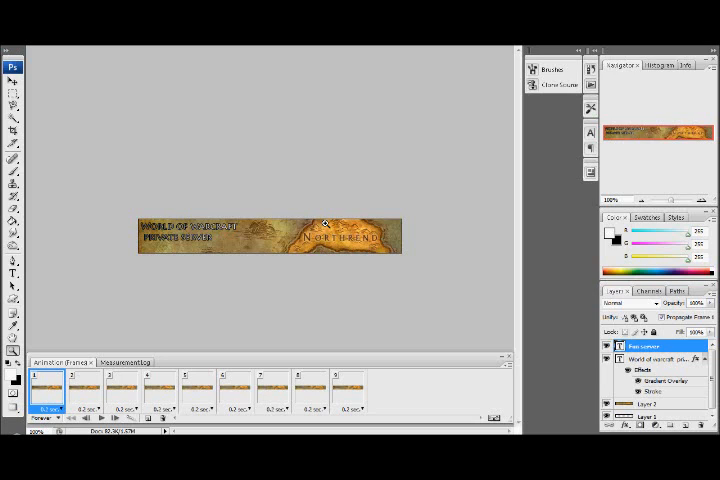
mouse_move(163, 200)
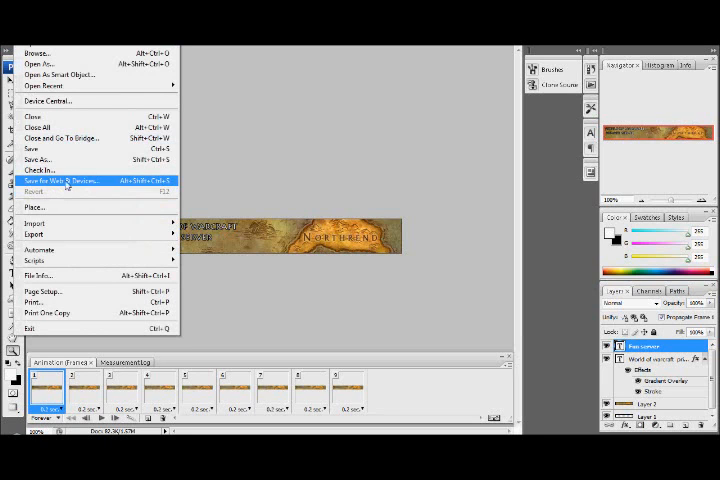
mouse_move(80, 185)
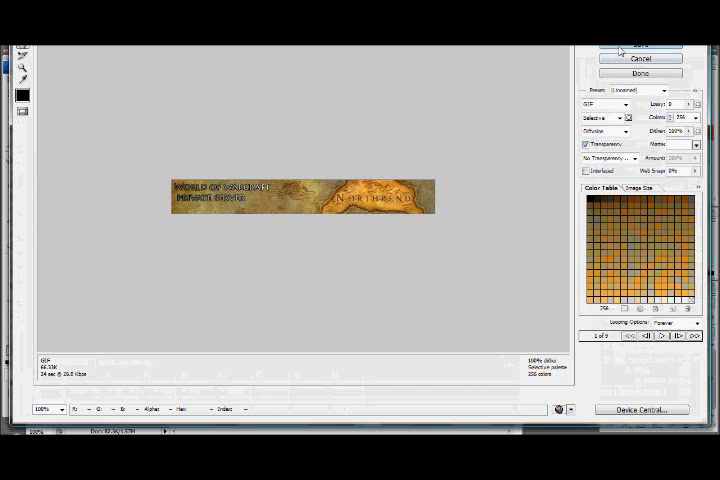
Save the optimized looping GIF from Save for Web & Devices.
left_click(640, 50)
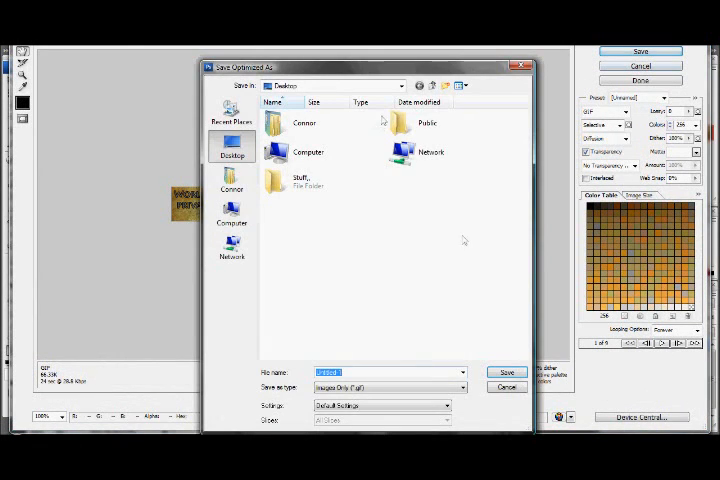